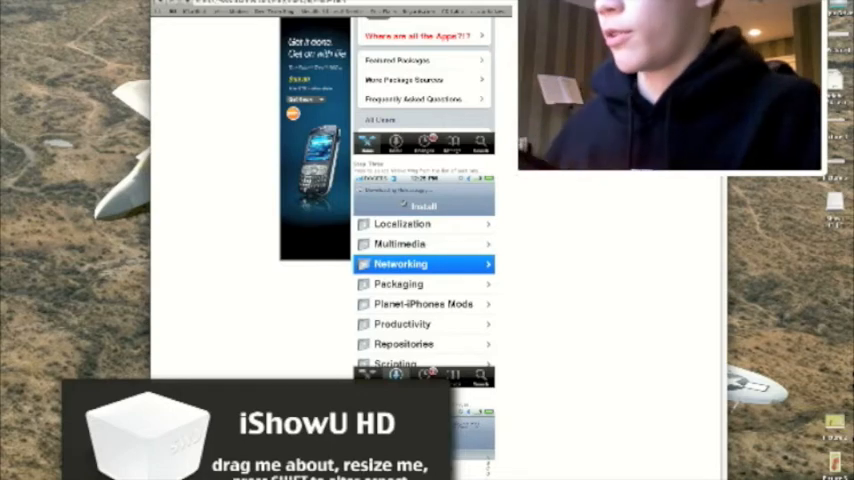
Scroll down the tutorial page past the Cydia screenshots to the Install step.
click(400, 264)
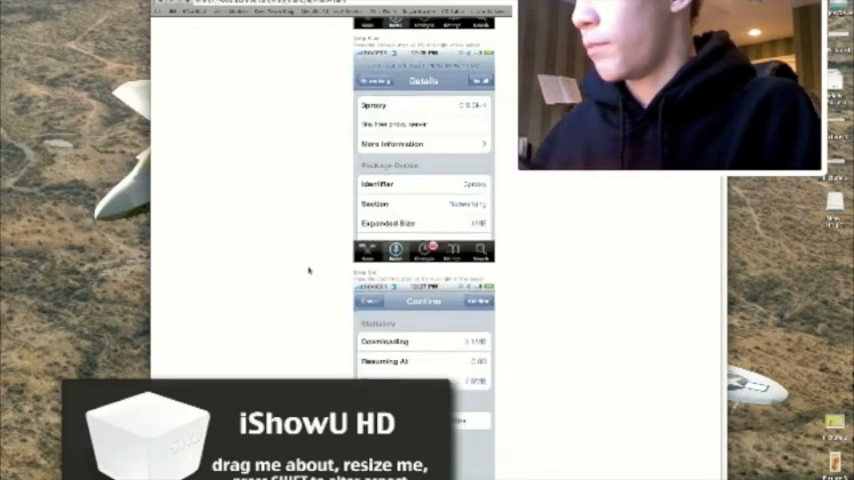
scroll(down, 3)
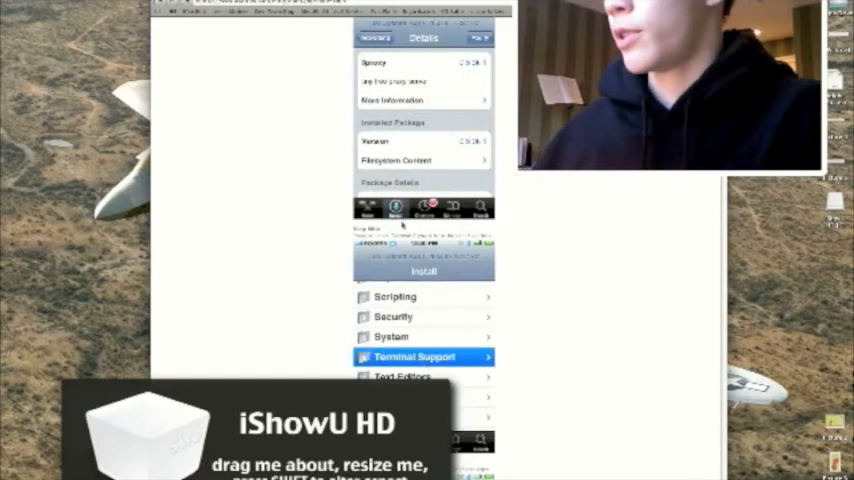
scroll(down, 3)
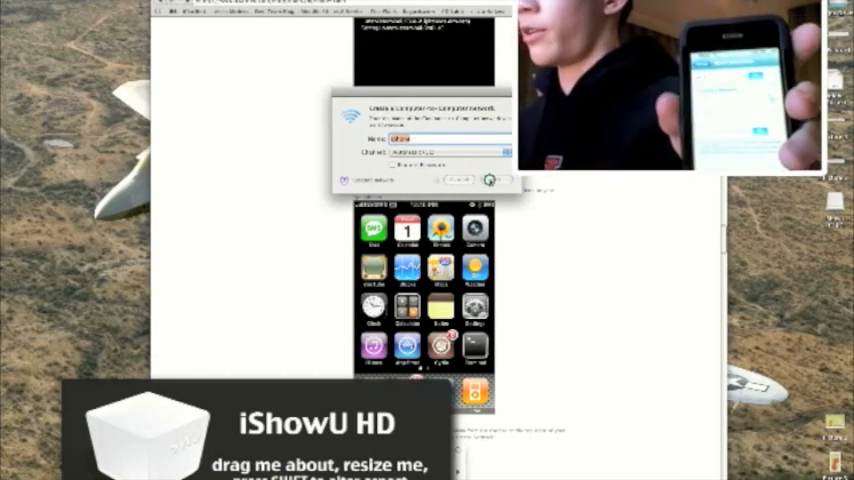
Dismiss the name/password dialog and continue reading to the Close Window screenshot.
click(488, 180)
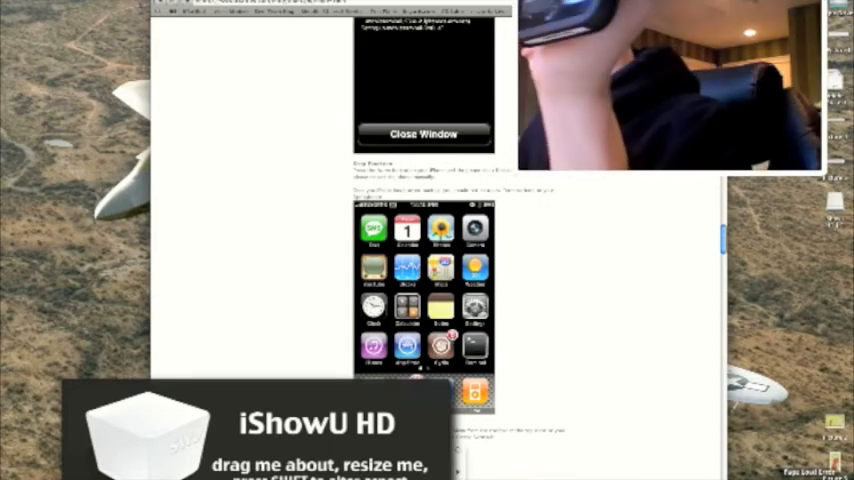
click(422, 132)
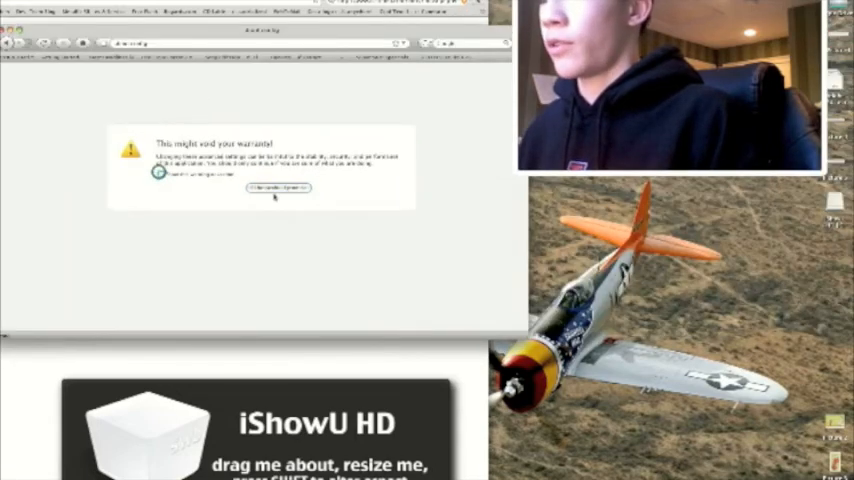
click(278, 188)
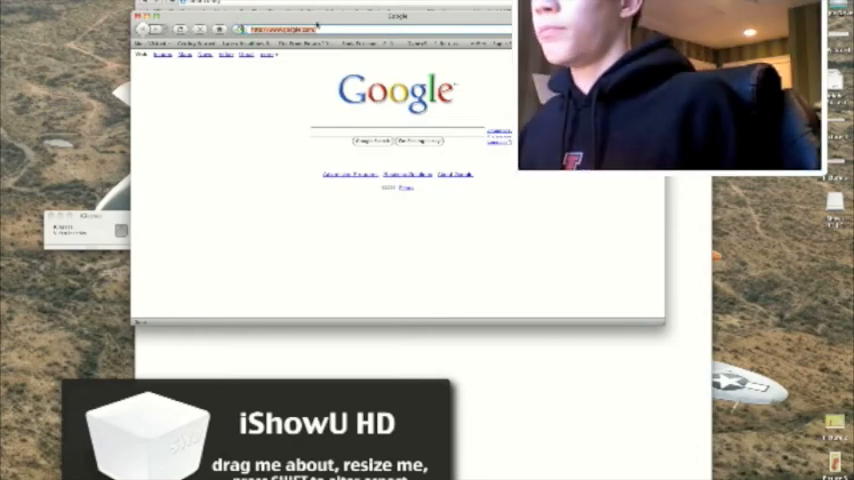
Load google.com from the address bar through the proxy.
click(290, 28)
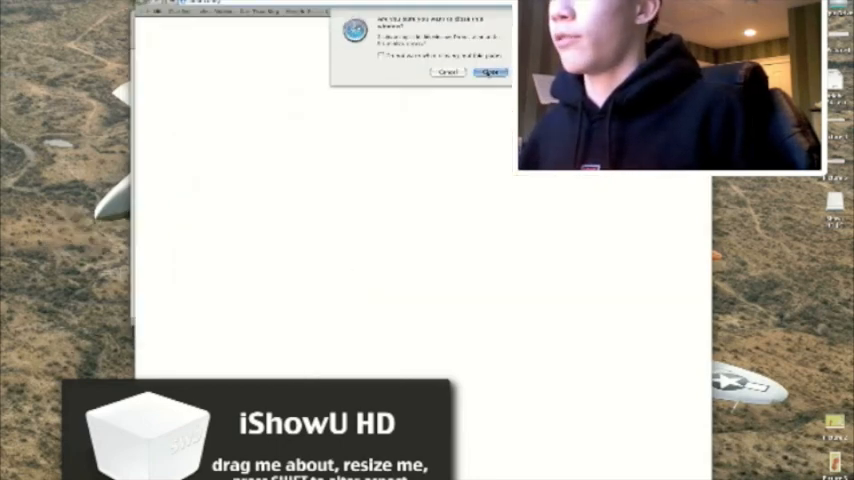
Close the confirmation dialog to reveal the Jake & Amir YouTube video page.
click(490, 72)
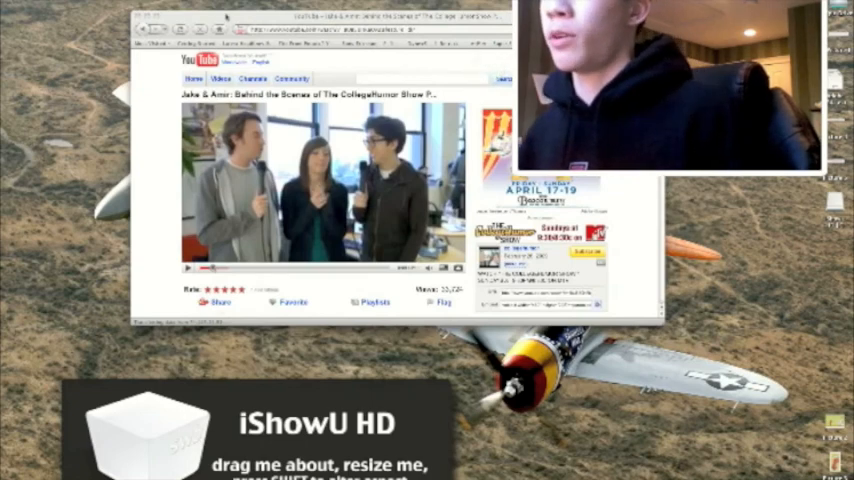